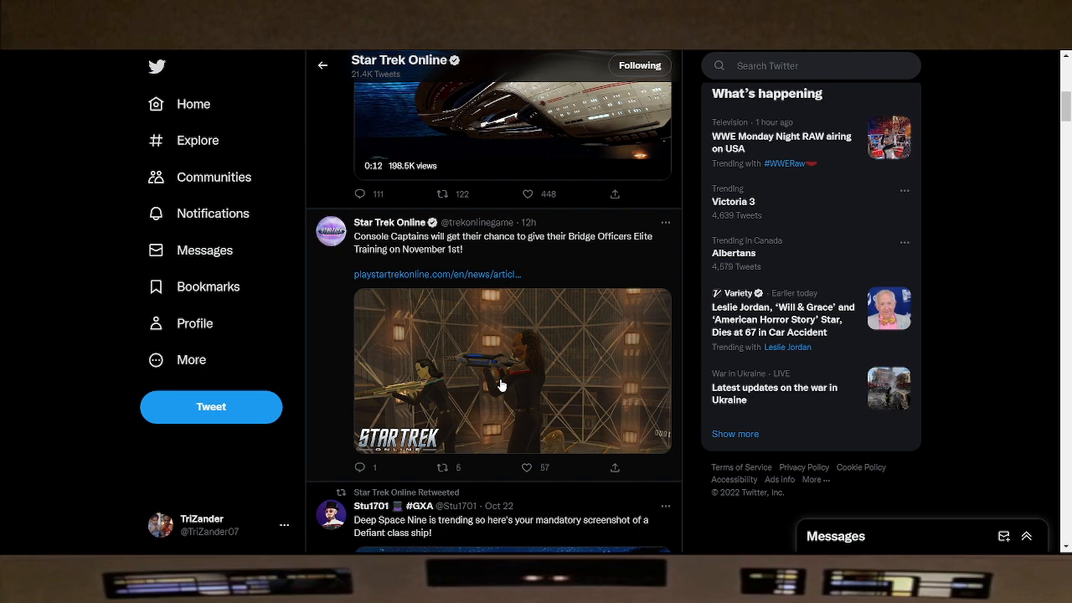
Step: Follow the playstartrekonline.com link and scroll the article to the token upgrades list
{"action": "left_click", "coordinate": [437, 274]}
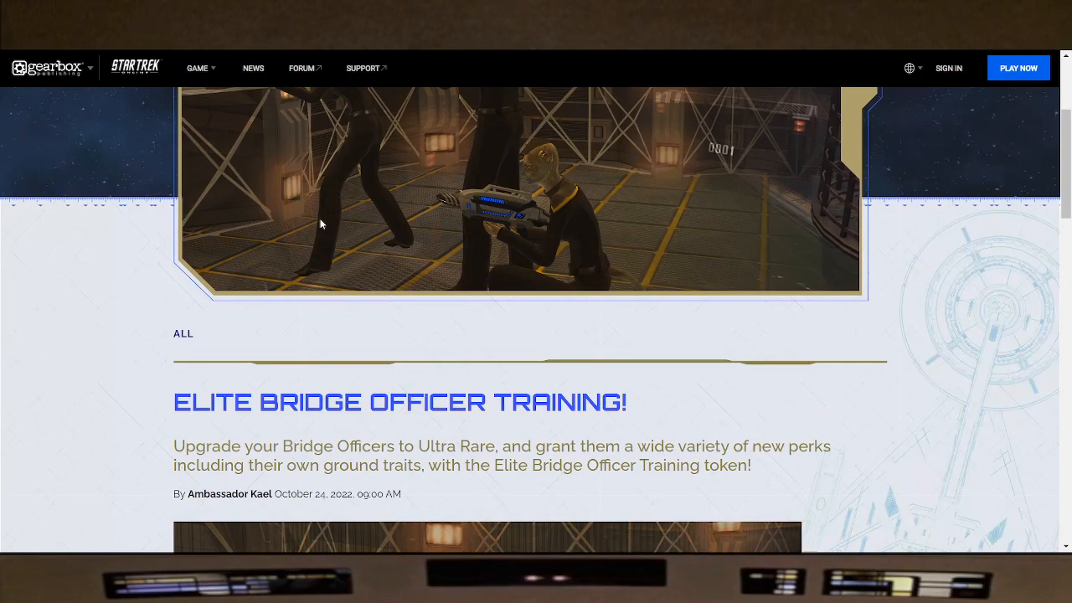
{"action": "scroll", "scroll_direction": "down", "scroll_amount": 3}
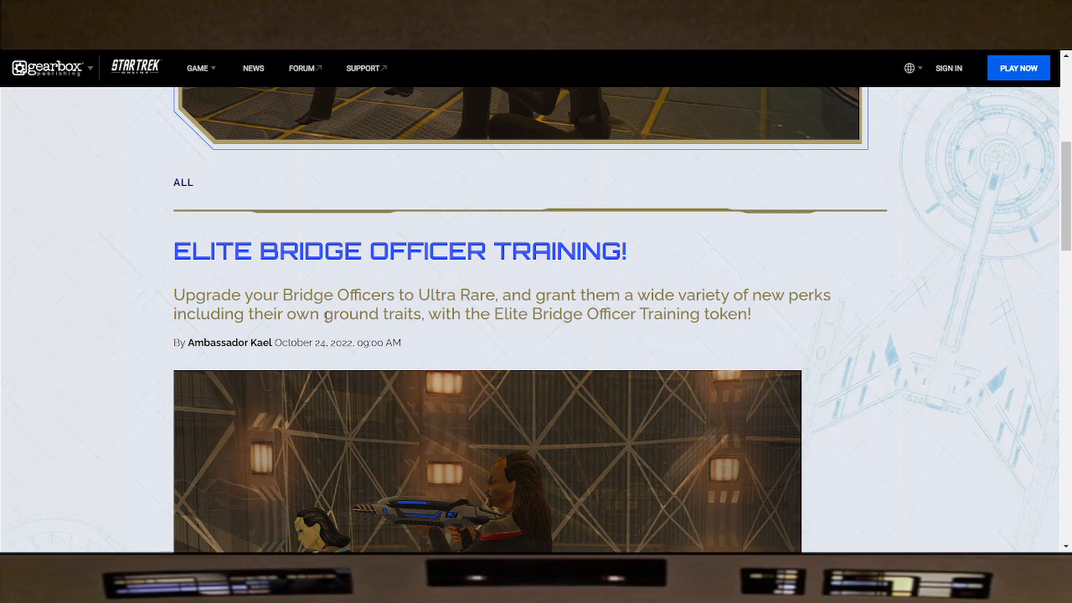
{"action": "mouse_move", "coordinate": [337, 338]}
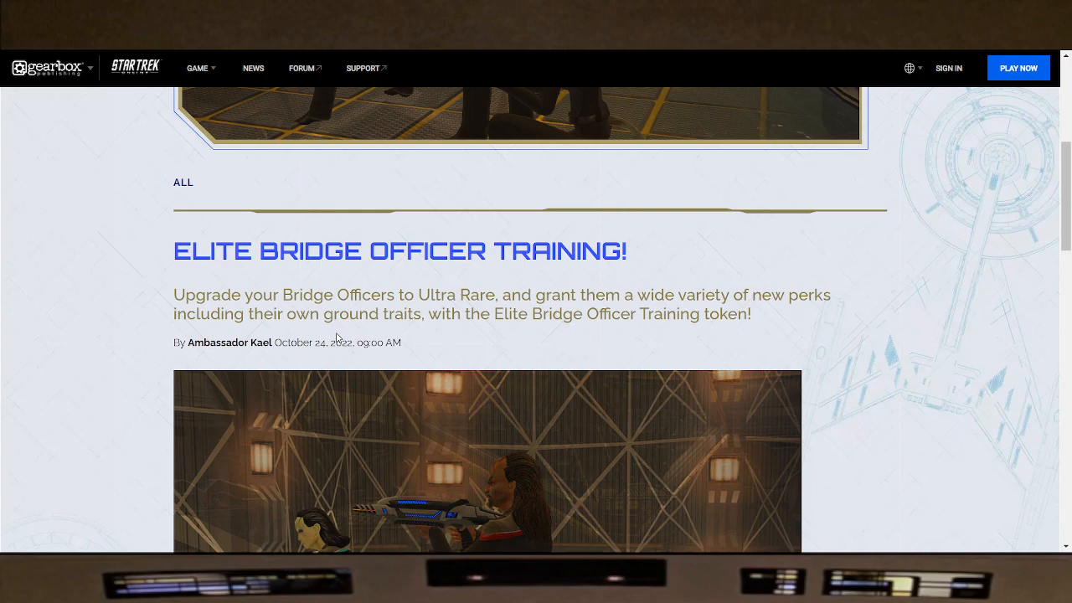
{"action": "scroll", "scroll_direction": "down", "scroll_amount": 3}
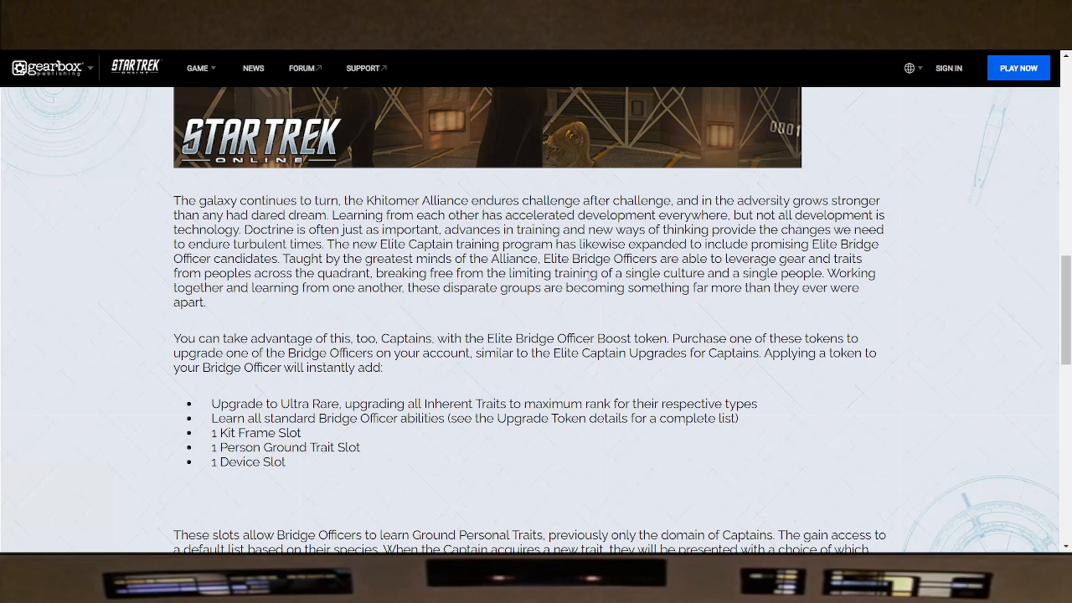
{"action": "mouse_move", "coordinate": [395, 314]}
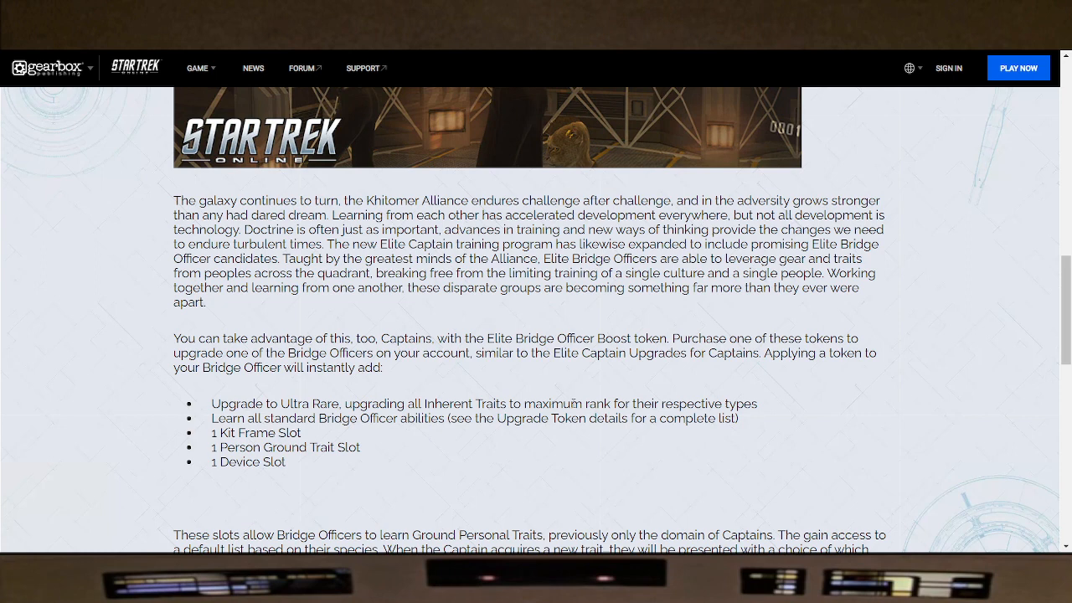
{"action": "mouse_move", "coordinate": [591, 426]}
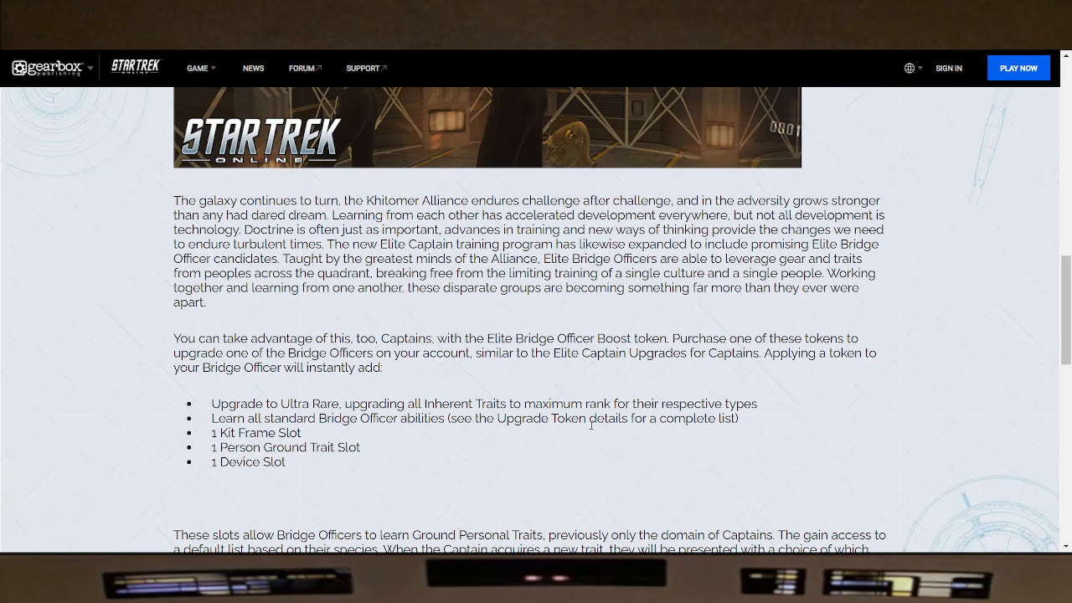
{"action": "mouse_move", "coordinate": [305, 459]}
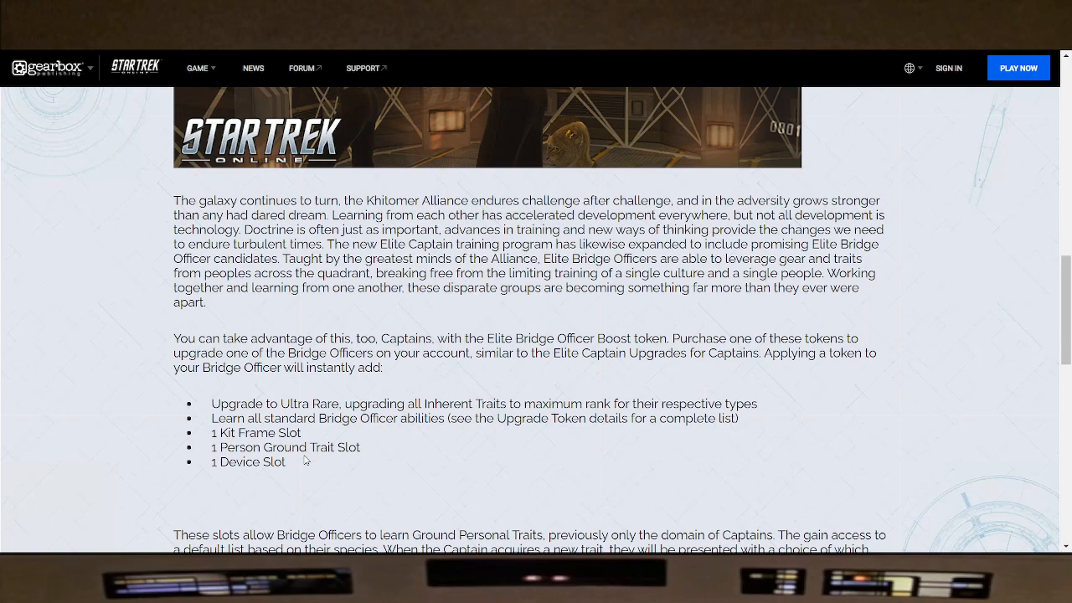
Step: Scroll through the 500 Zen pricing and bundle discount paragraph to the article's end
{"action": "scroll", "scroll_direction": "down", "scroll_amount": 3}
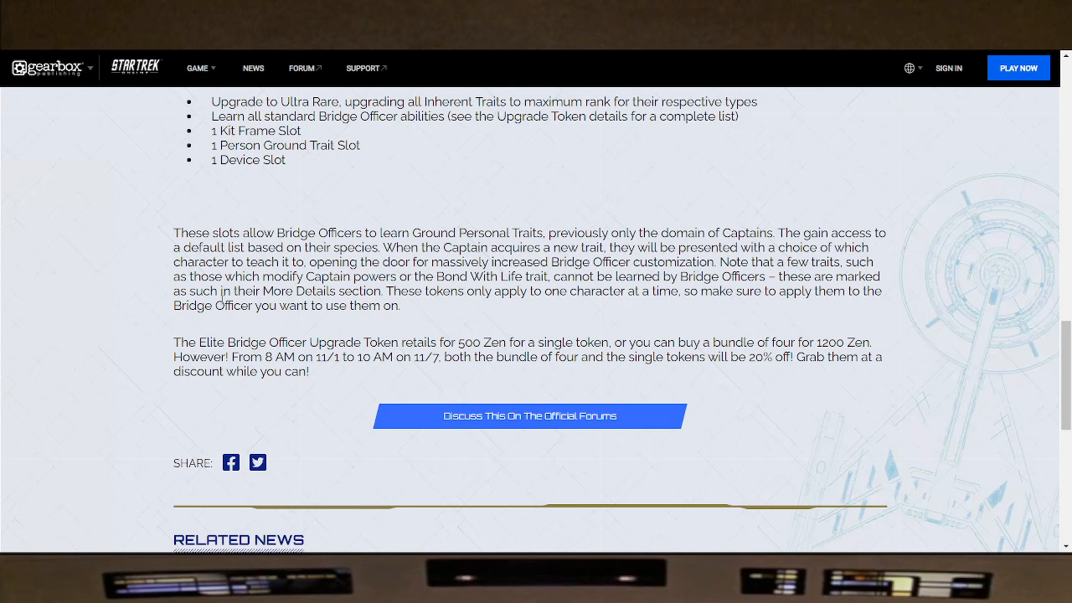
{"action": "mouse_move", "coordinate": [633, 308]}
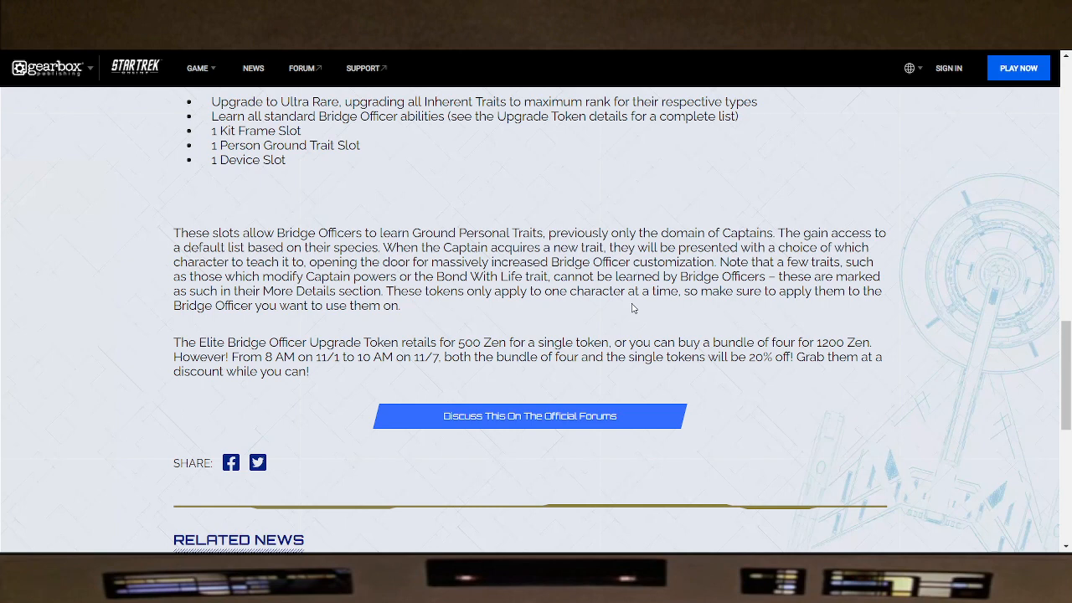
{"action": "mouse_move", "coordinate": [489, 307]}
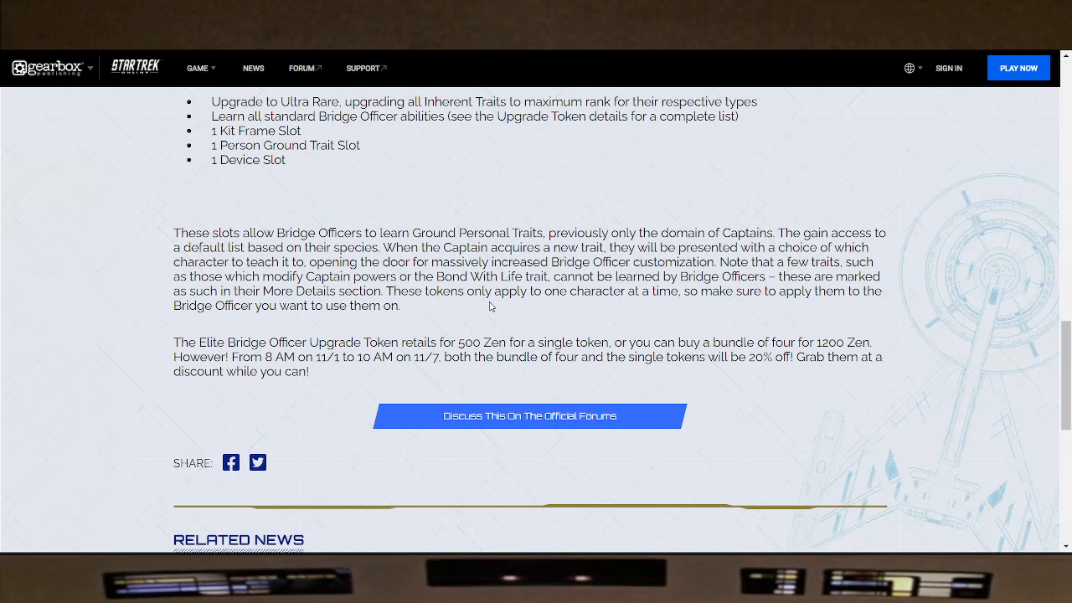
{"action": "mouse_move", "coordinate": [570, 322]}
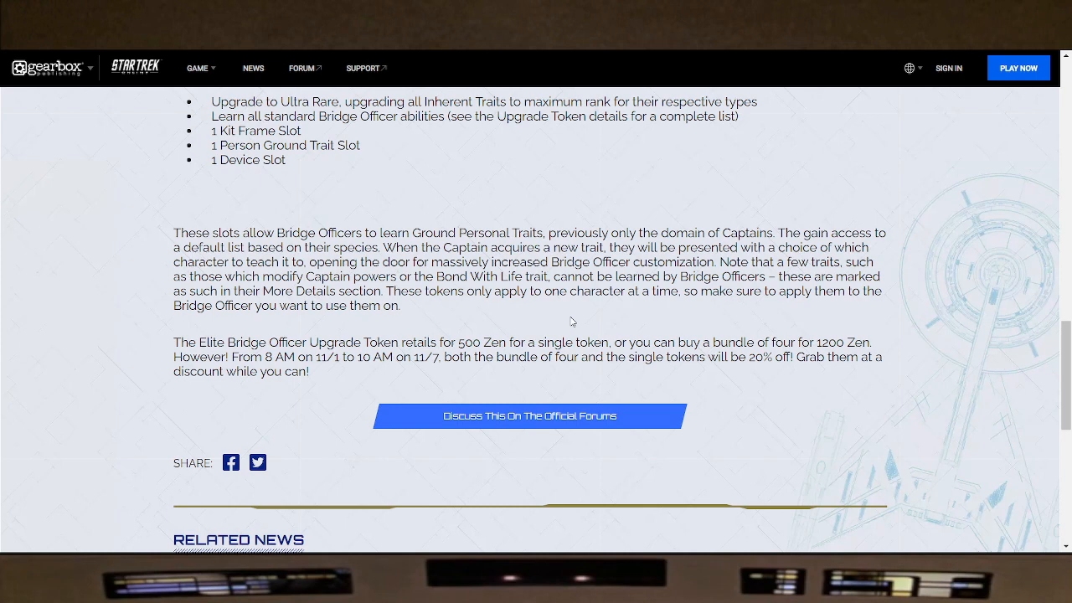
{"action": "mouse_move", "coordinate": [302, 385]}
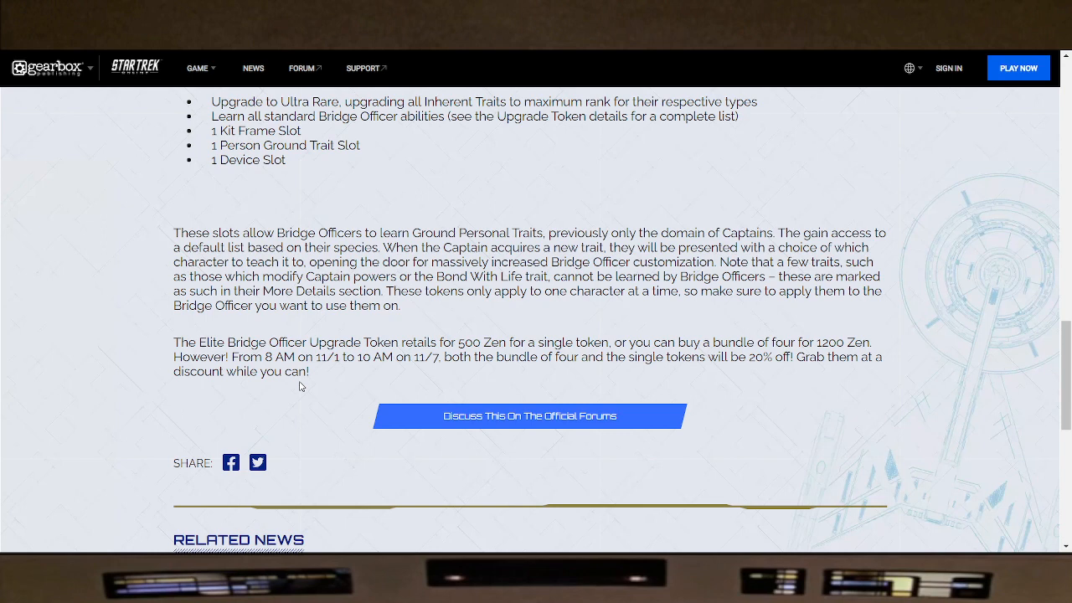
{"action": "mouse_move", "coordinate": [593, 360]}
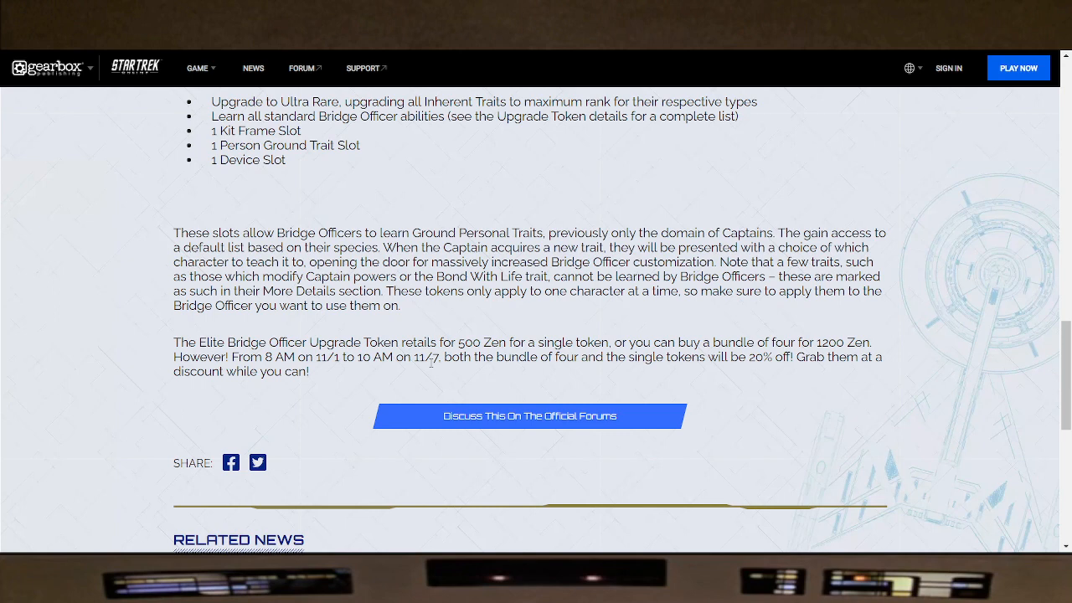
{"action": "mouse_move", "coordinate": [750, 394]}
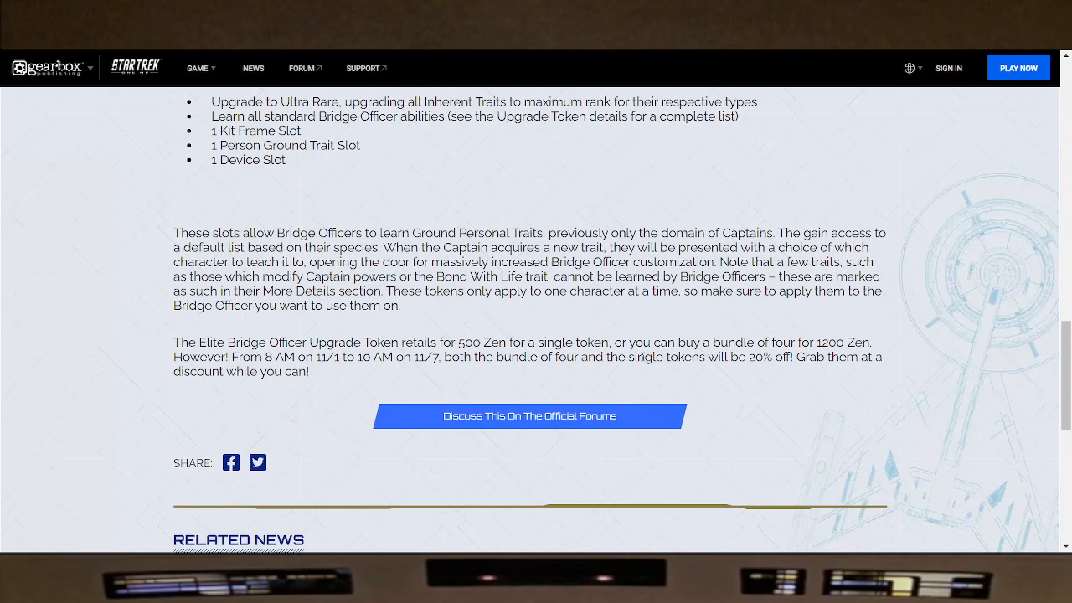
{"action": "scroll", "scroll_direction": "up", "scroll_amount": 3}
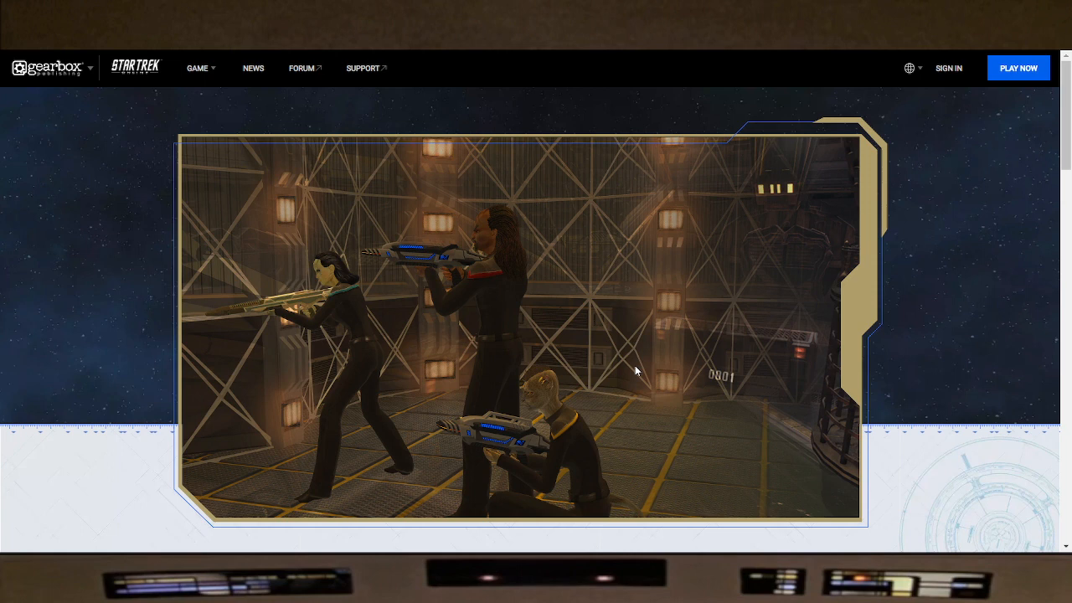
{"action": "mouse_move", "coordinate": [618, 379]}
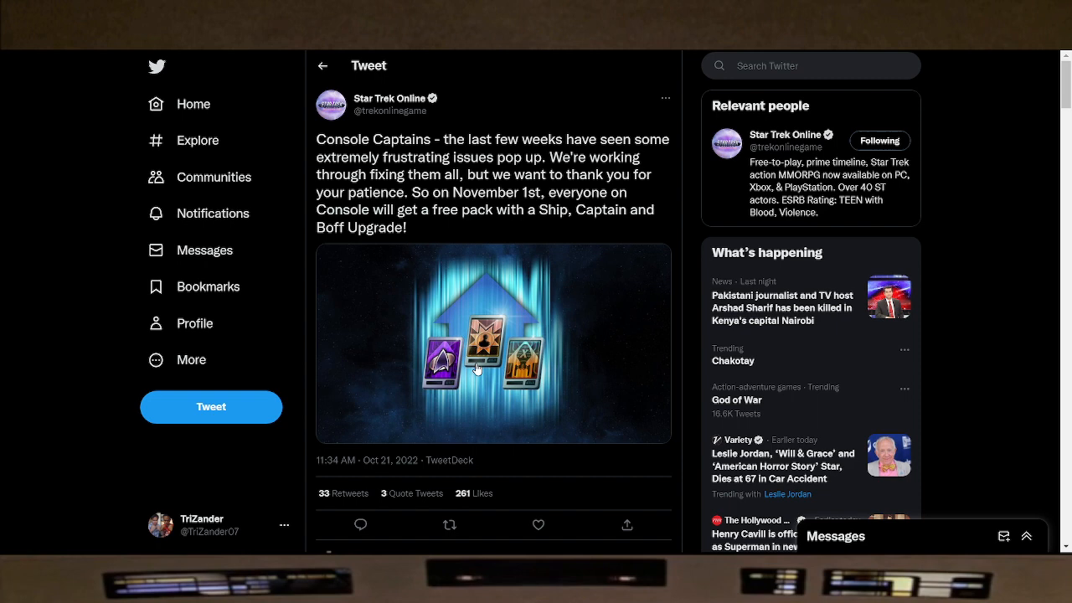
{"action": "mouse_move", "coordinate": [435, 399]}
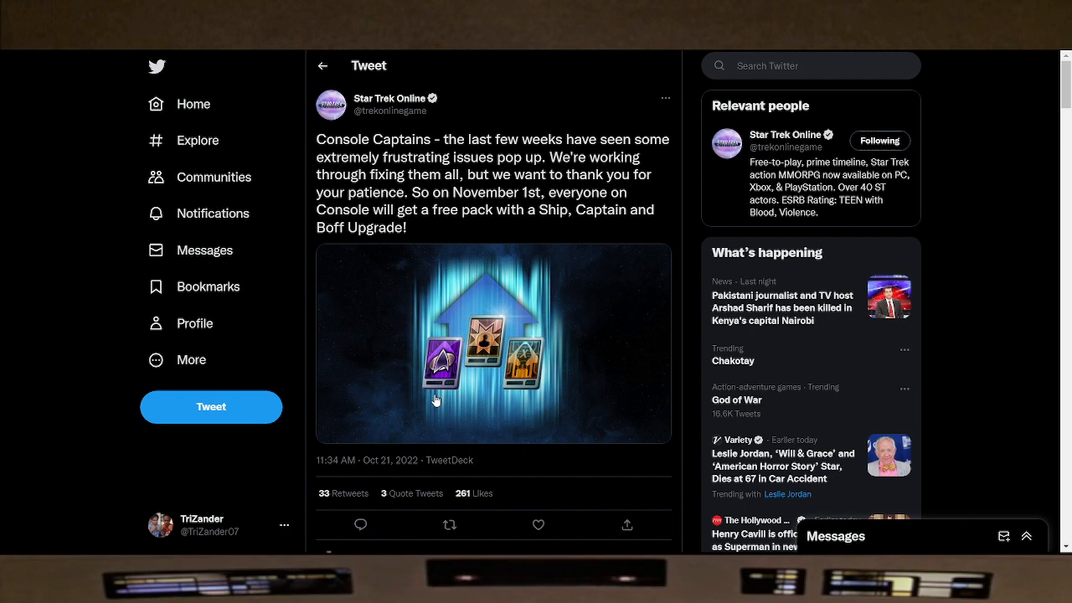
{"action": "mouse_move", "coordinate": [418, 382]}
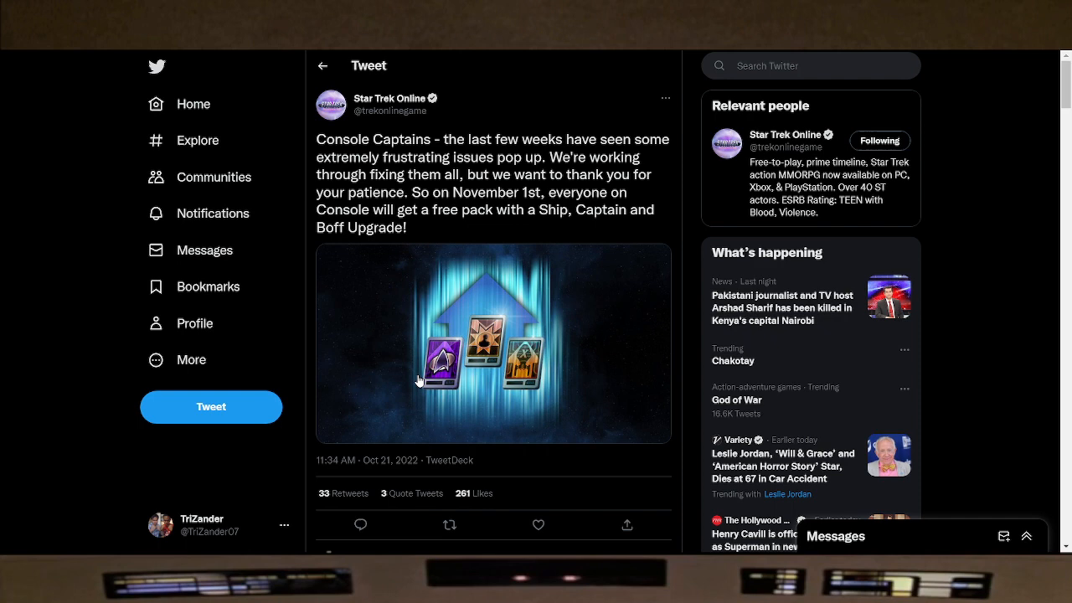
{"action": "mouse_move", "coordinate": [428, 382]}
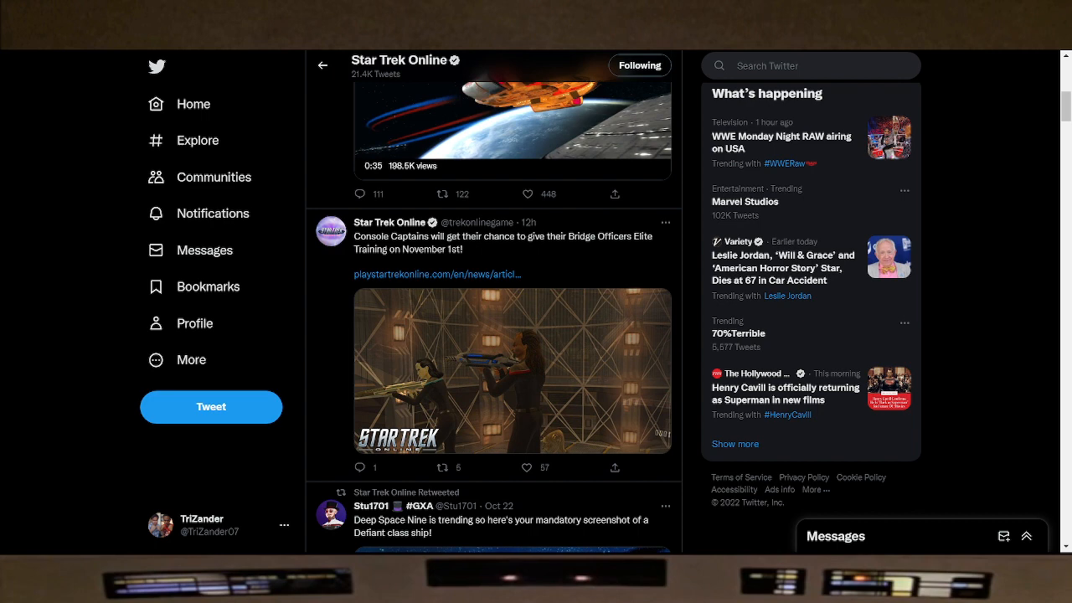
Step: Go back from the Console Captains free pack tweet to the Star Trek Online timeline
{"action": "left_click", "coordinate": [783, 268]}
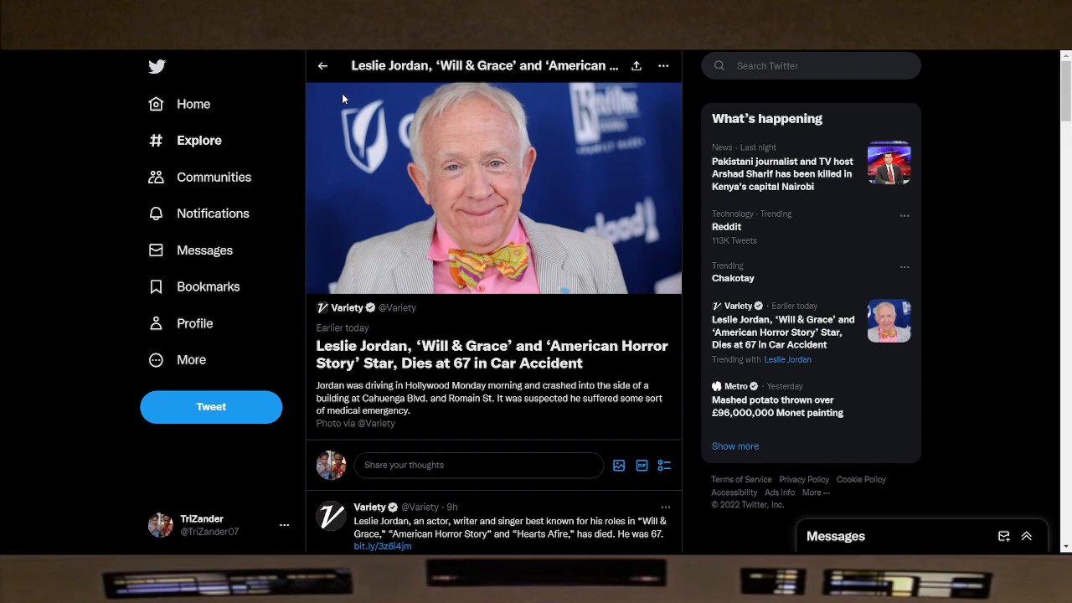
{"action": "mouse_move", "coordinate": [375, 230]}
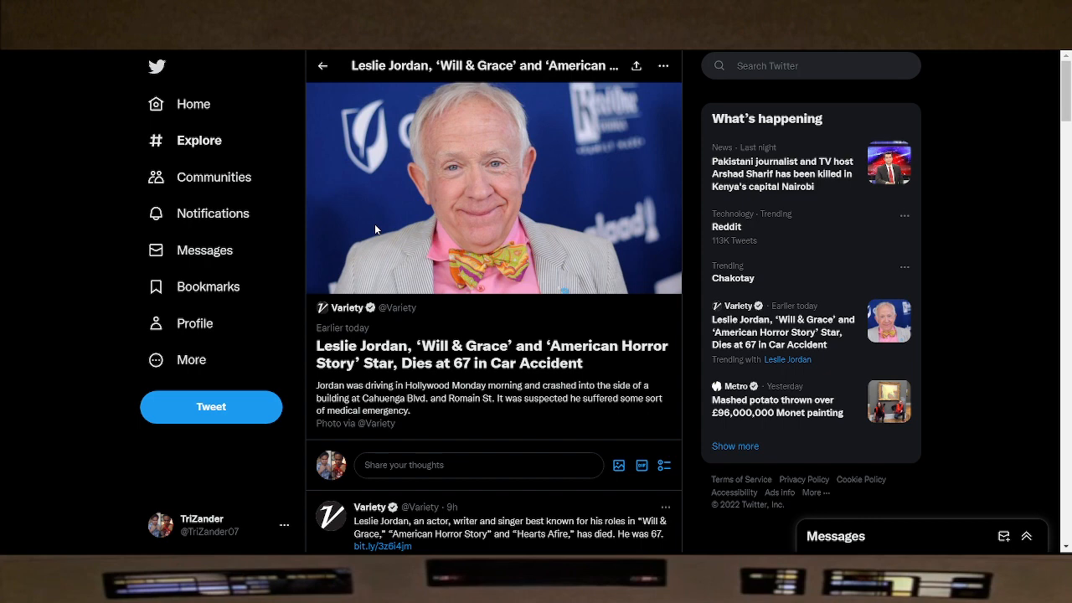
{"action": "mouse_move", "coordinate": [419, 151]}
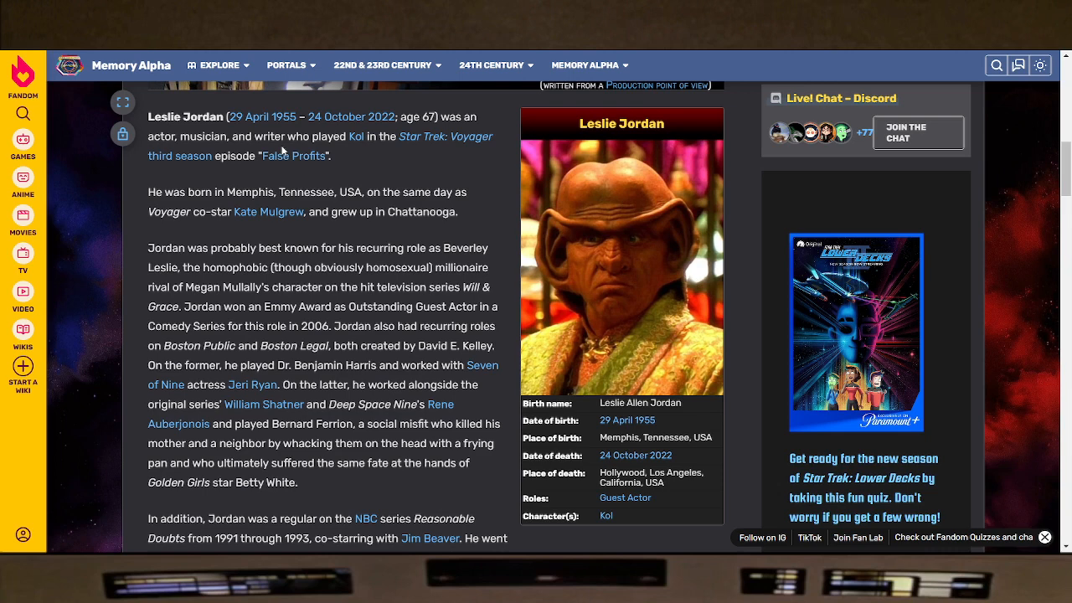
{"action": "mouse_move", "coordinate": [275, 198]}
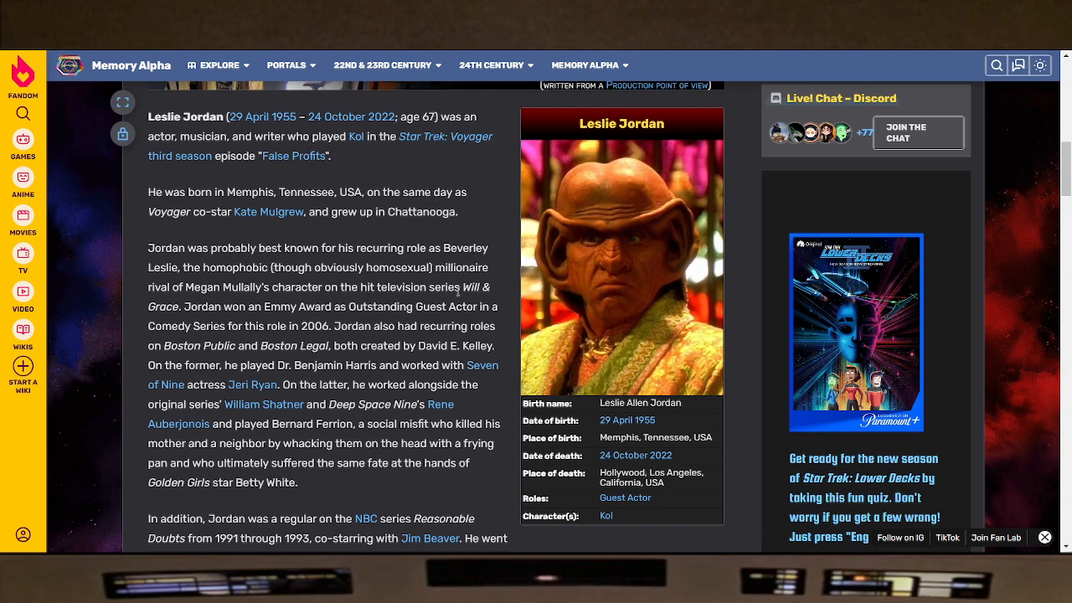
{"action": "mouse_move", "coordinate": [620, 245]}
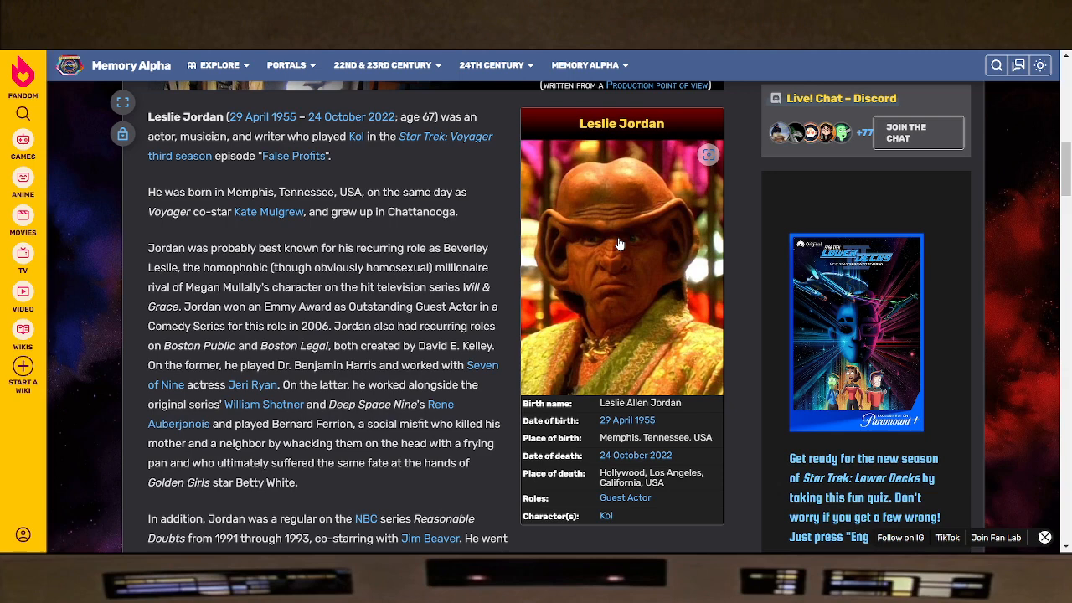
{"action": "mouse_move", "coordinate": [516, 352]}
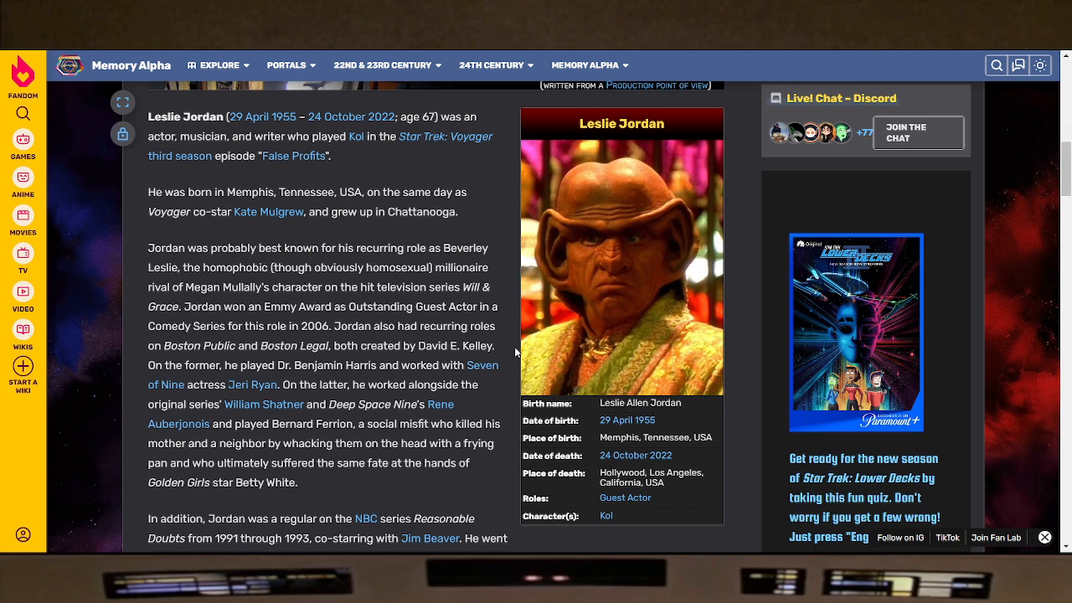
{"action": "mouse_move", "coordinate": [343, 230]}
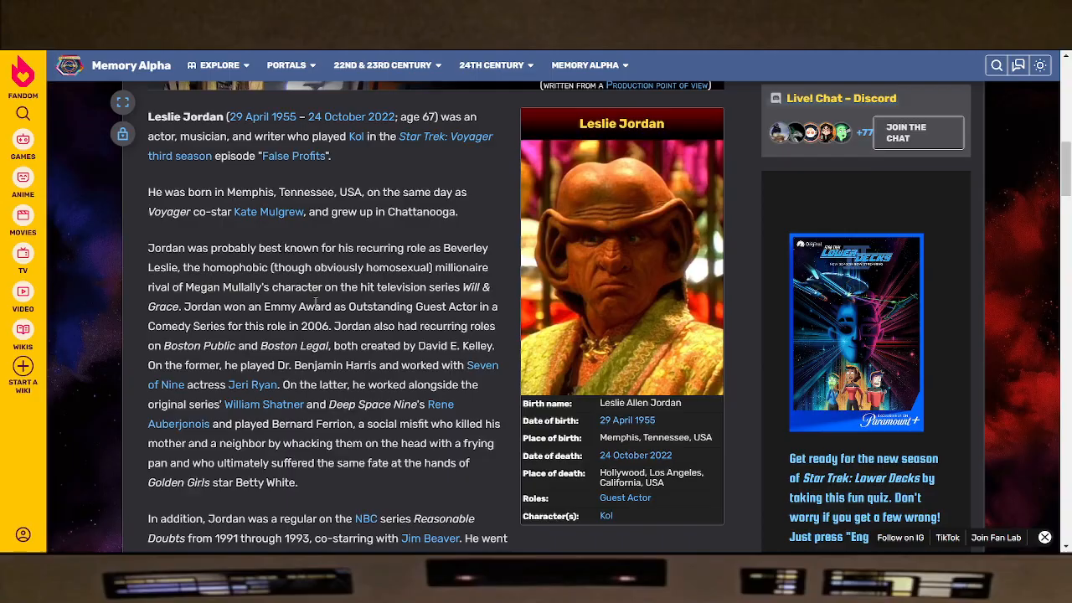
Step: Scroll through Leslie Jordan's Voyager role and biography, then leave the Memory Alpha page
{"action": "scroll", "scroll_direction": "up", "scroll_amount": 3}
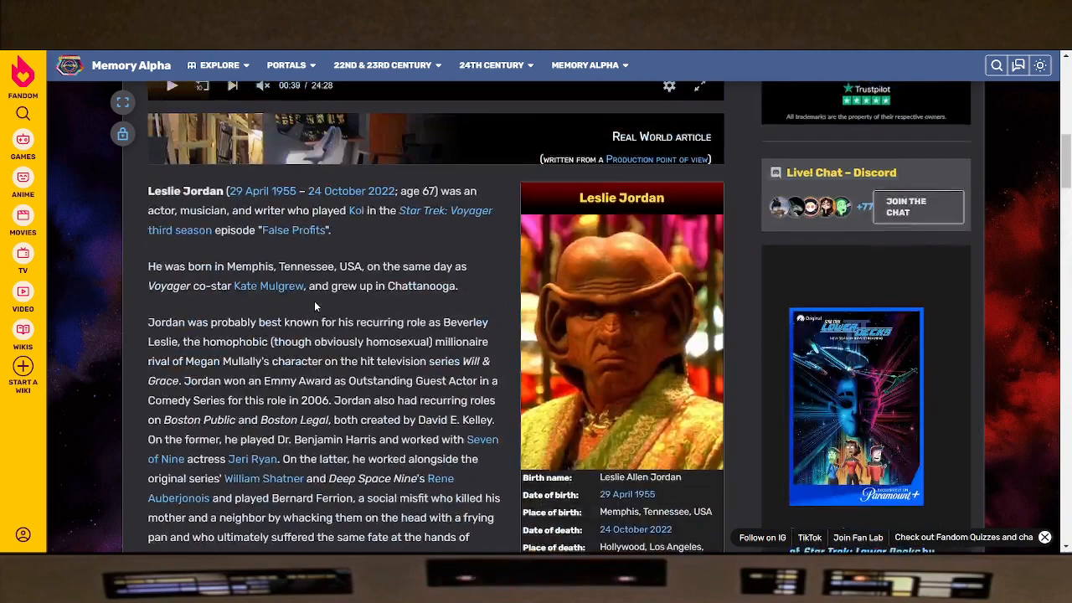
{"action": "scroll", "scroll_direction": "down", "scroll_amount": 3}
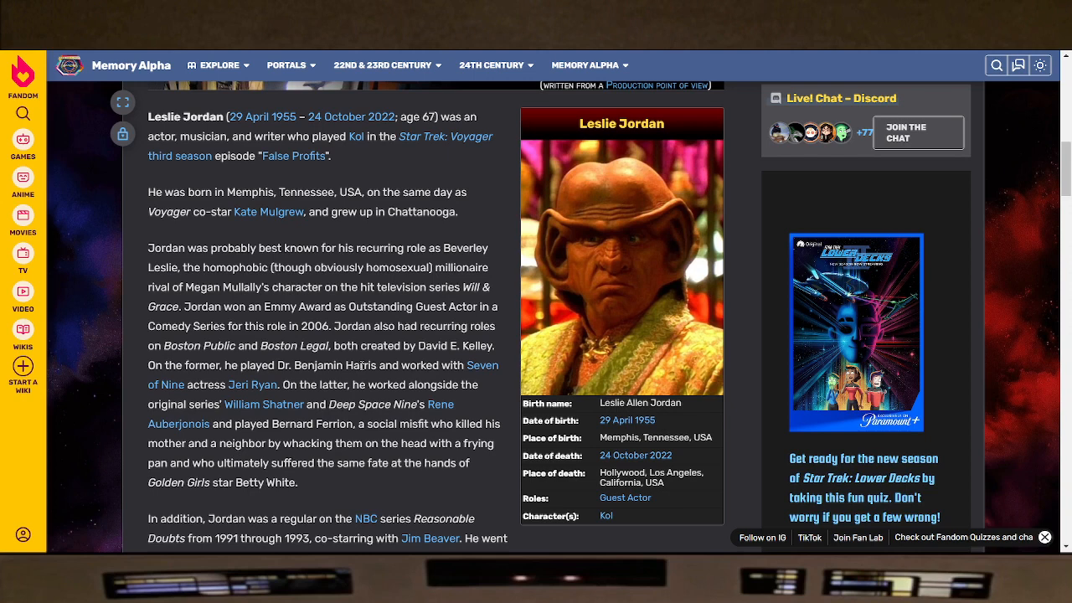
{"action": "left_click", "coordinate": [493, 63]}
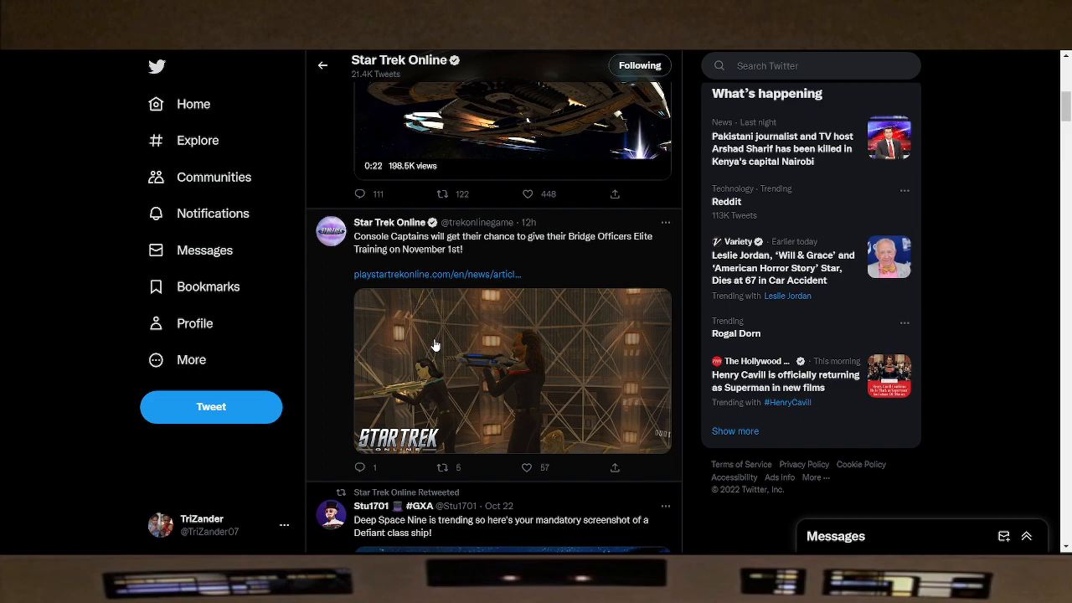
Step: View the Console Captains November 1st free pack tweet, then move on to the Leslie Jordan story
{"action": "left_click", "coordinate": [503, 243]}
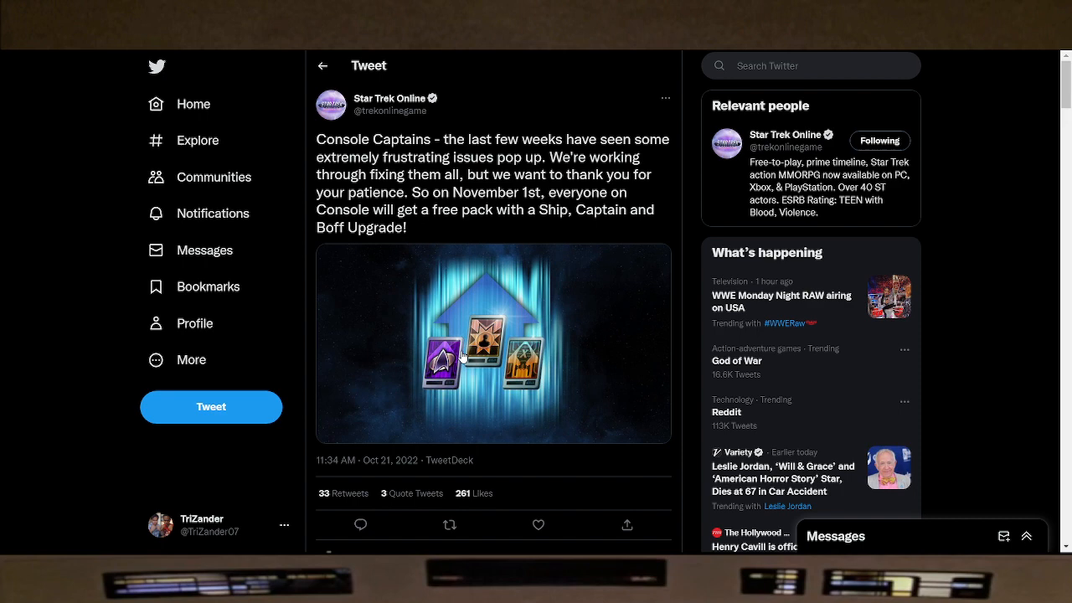
{"action": "mouse_move", "coordinate": [439, 347]}
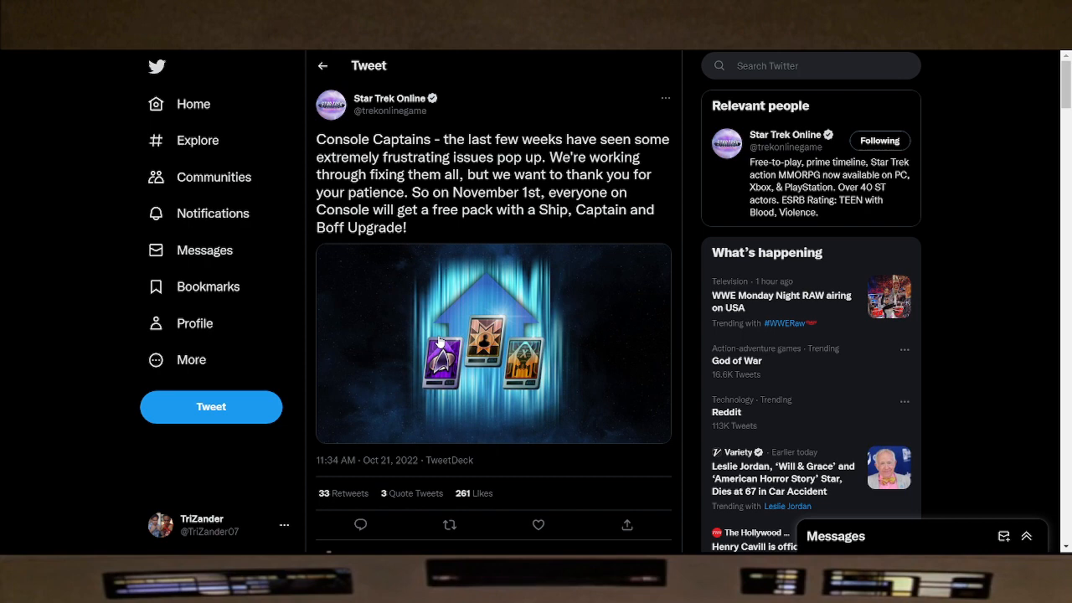
{"action": "mouse_move", "coordinate": [439, 365]}
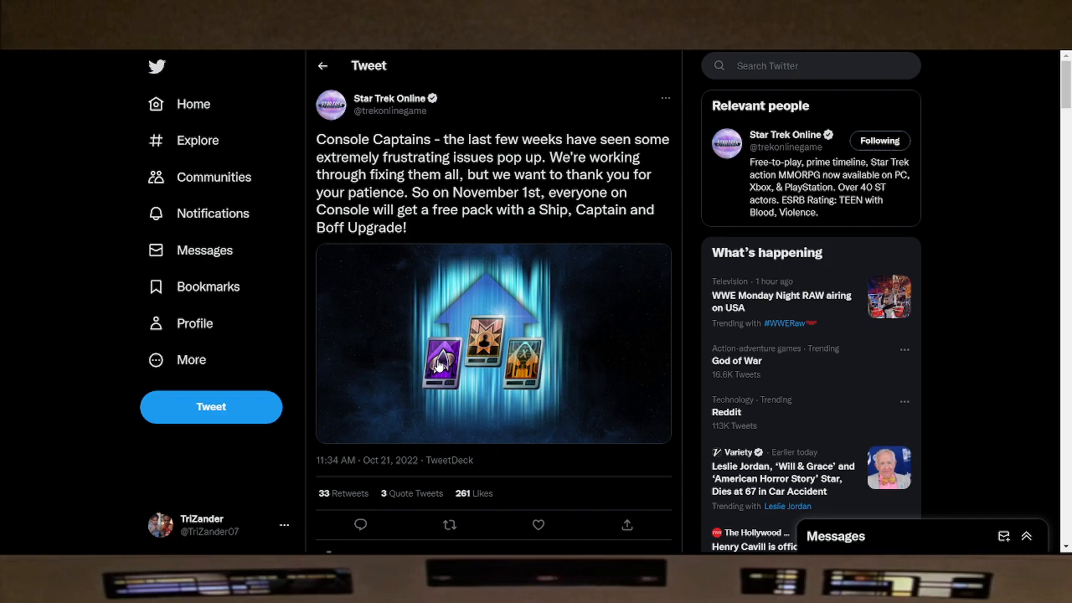
{"action": "mouse_move", "coordinate": [534, 308]}
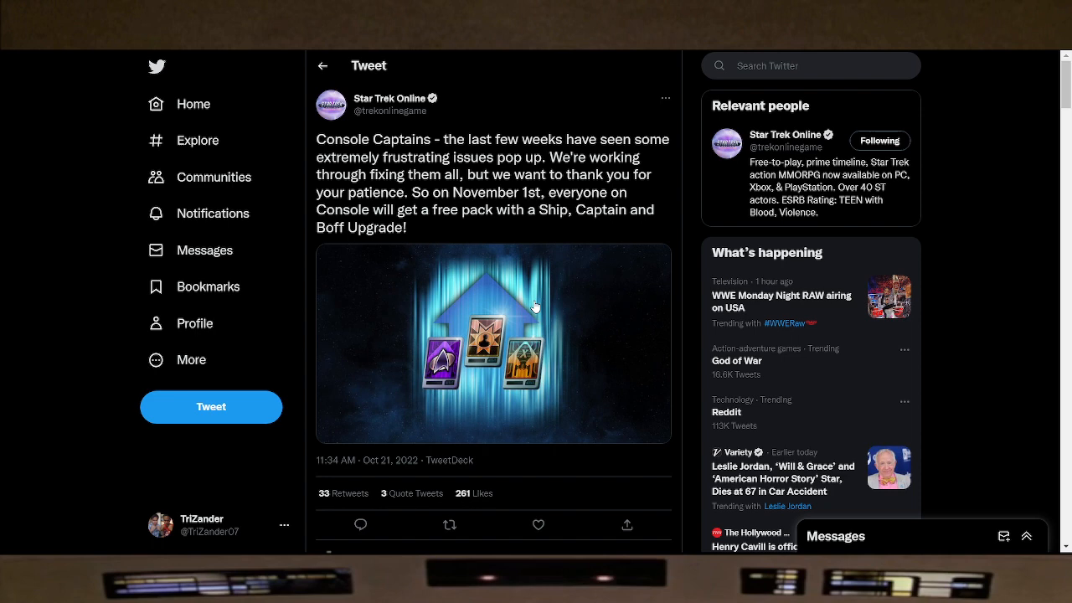
{"action": "mouse_move", "coordinate": [526, 365]}
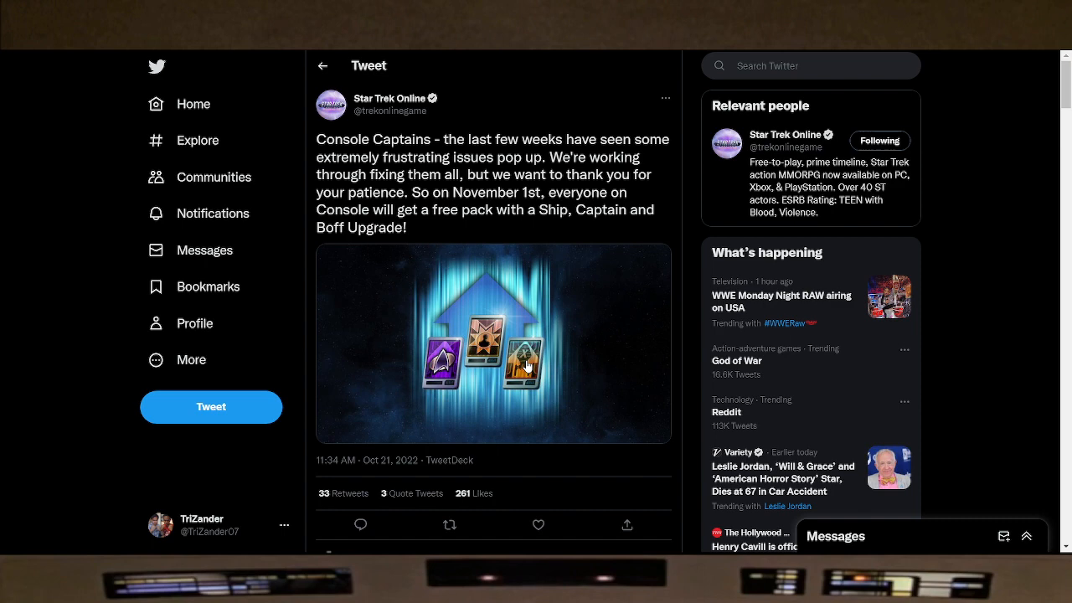
{"action": "mouse_move", "coordinate": [506, 366]}
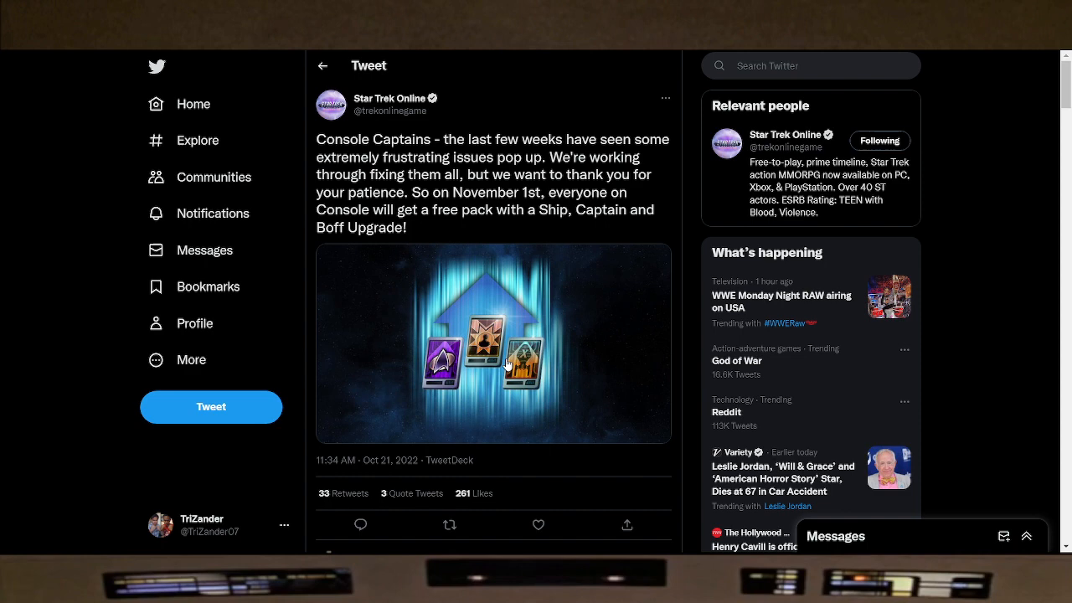
{"action": "mouse_move", "coordinate": [504, 358]}
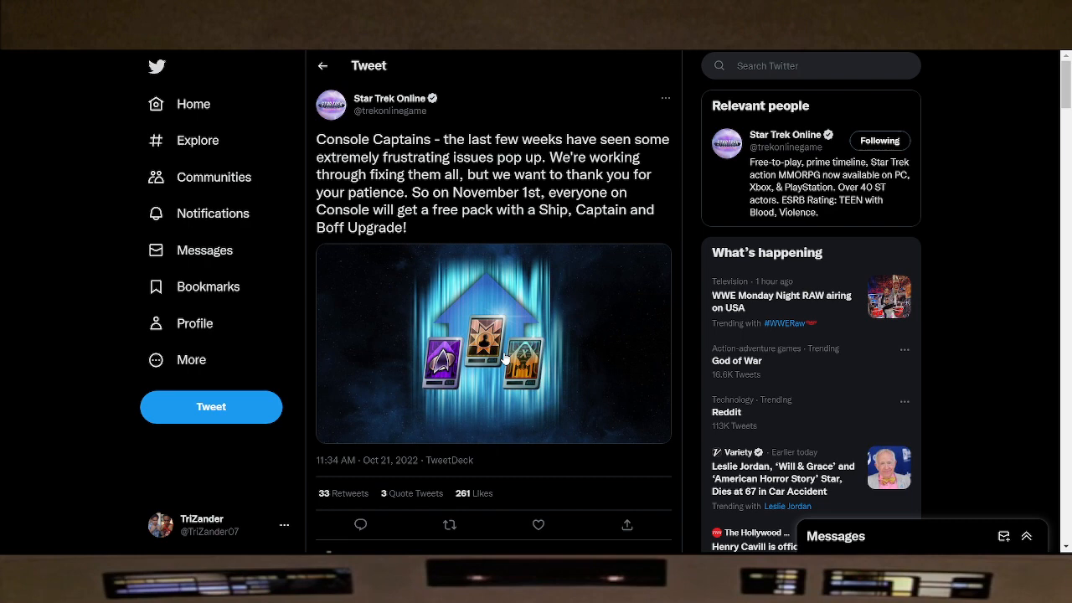
{"action": "left_click", "coordinate": [782, 486]}
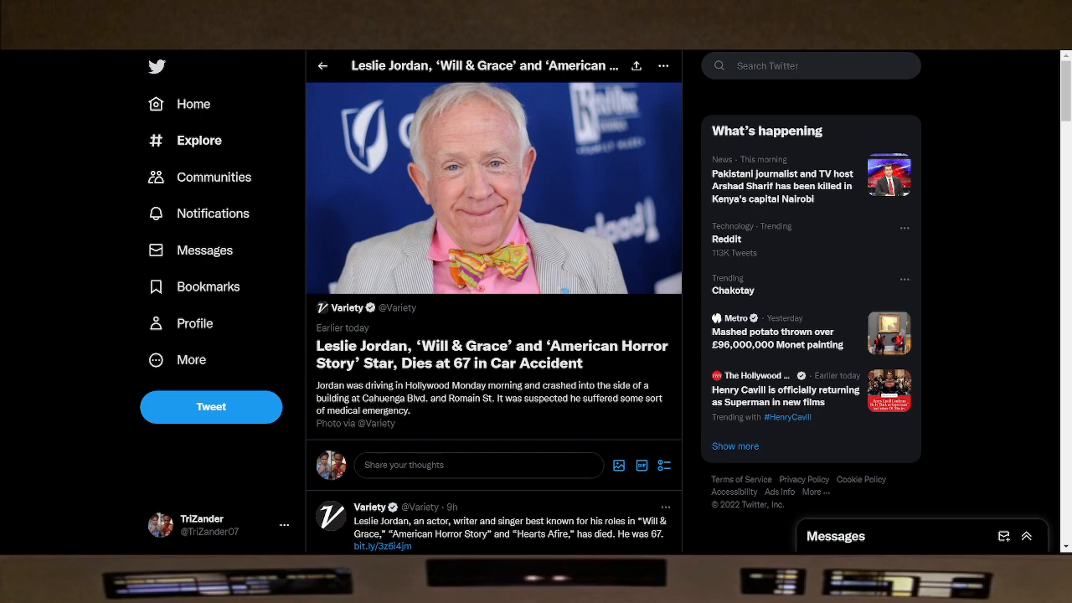
{"action": "mouse_move", "coordinate": [513, 238]}
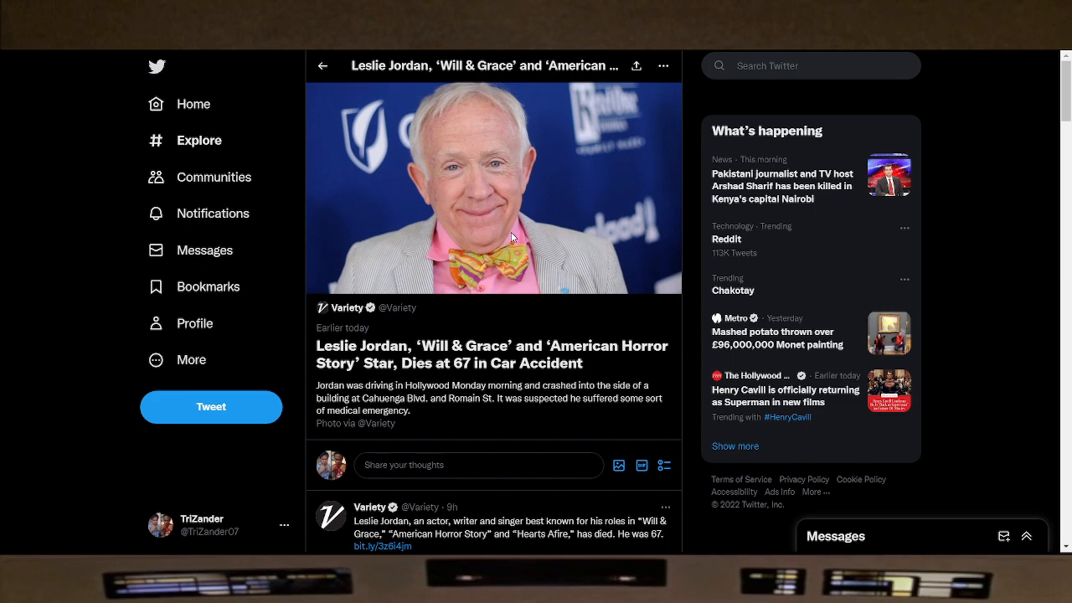
{"action": "mouse_move", "coordinate": [462, 382]}
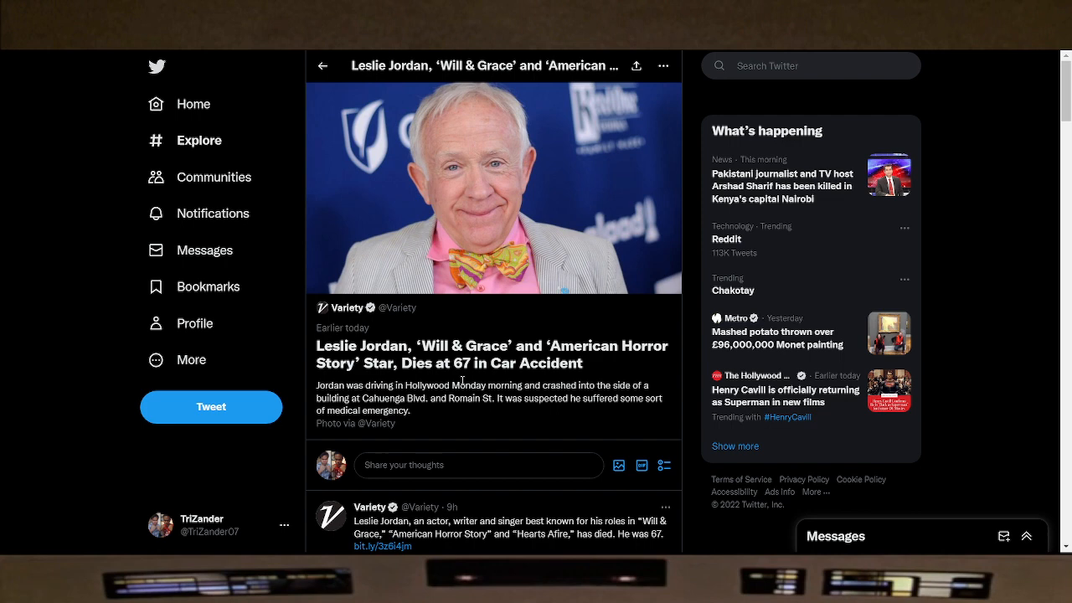